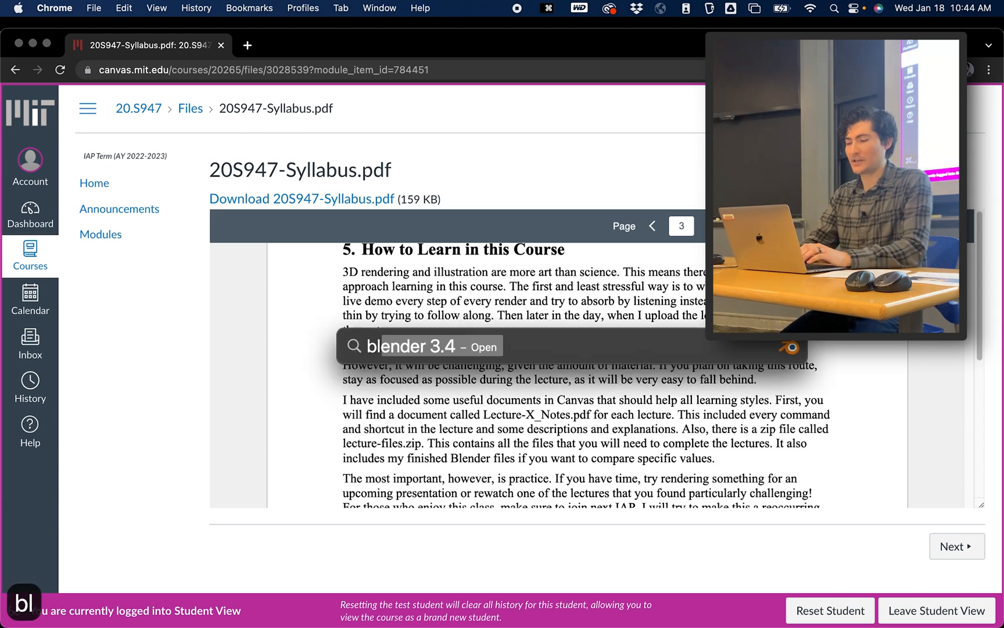
Launch Blender 3.4 from the search result to get its default cube scene
{"action": "left_click", "coordinate": [423, 345]}
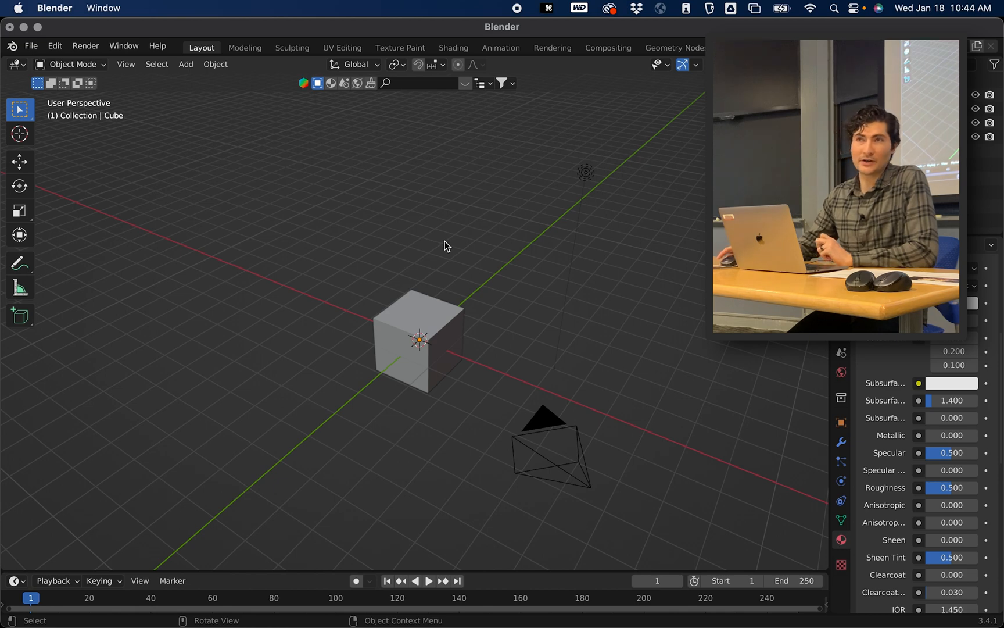
{"action": "mouse_move", "coordinate": [440, 250]}
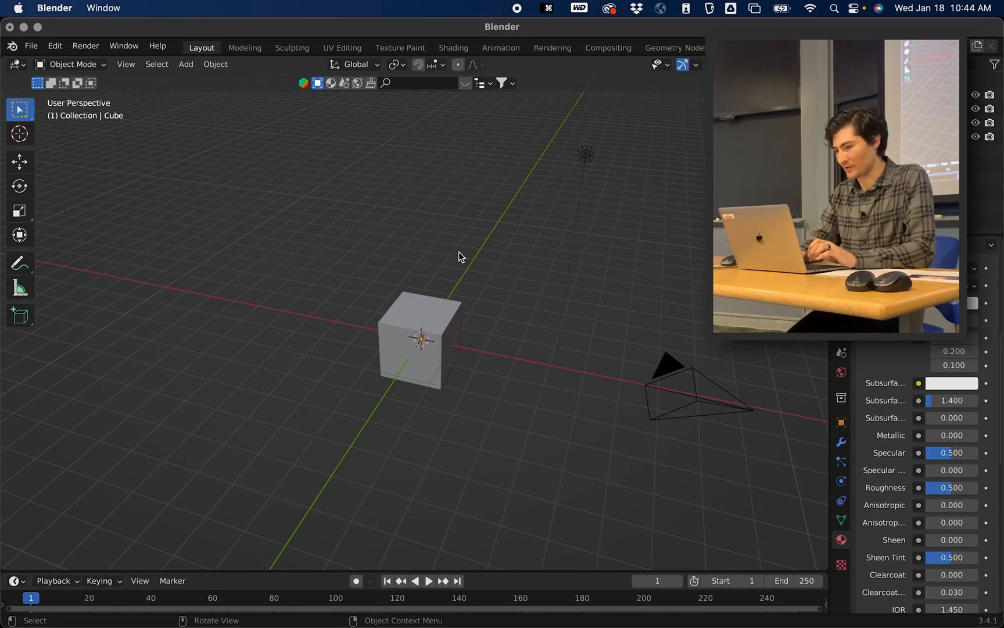
{"action": "mouse_move", "coordinate": [455, 309]}
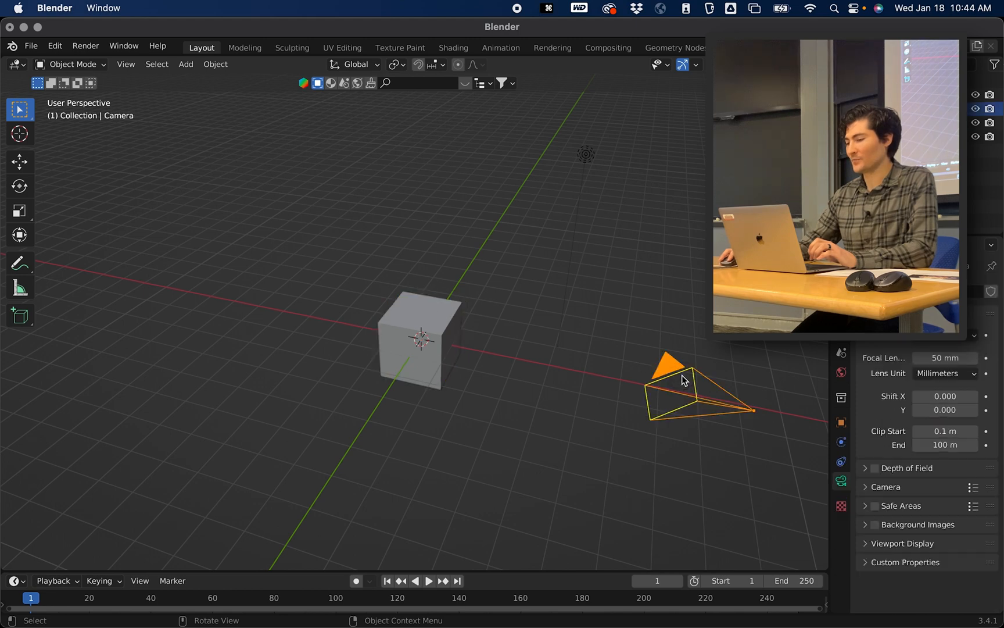
{"action": "left_click", "coordinate": [586, 155]}
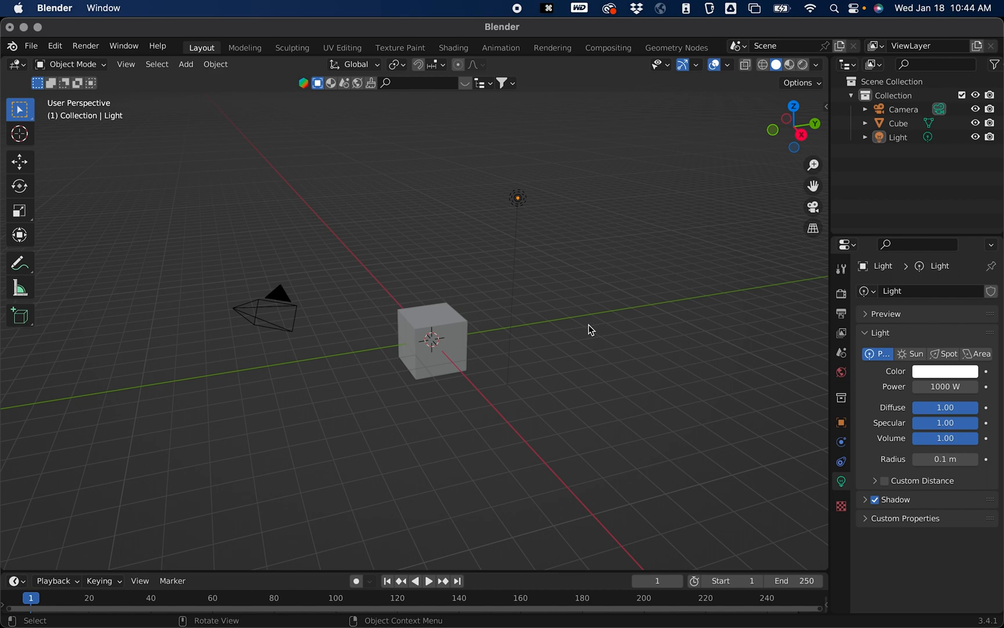
{"action": "mouse_move", "coordinate": [589, 244]}
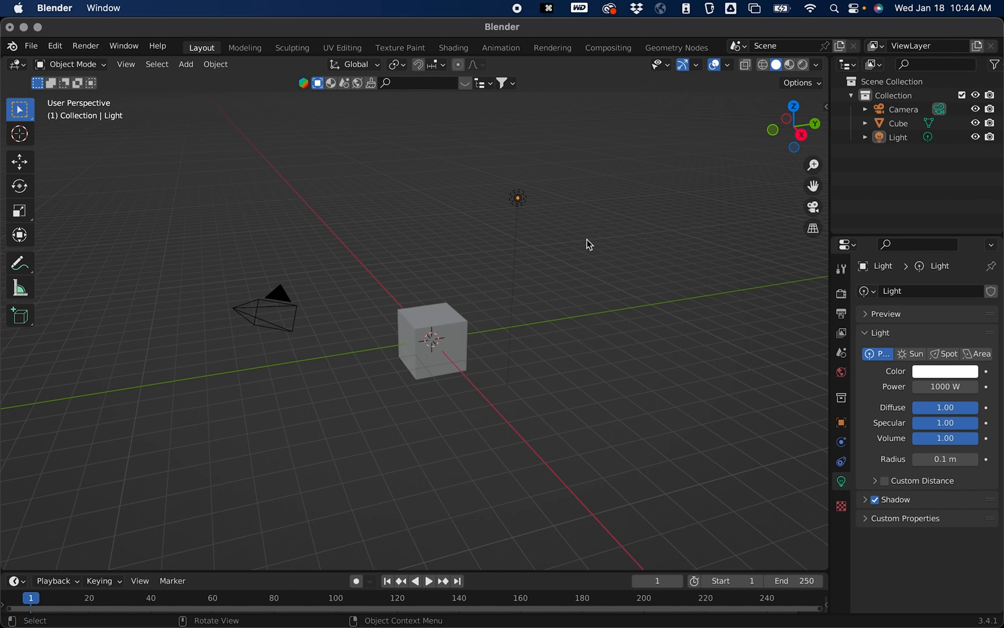
{"action": "left_click_drag", "start_coordinate": [588, 244], "coordinate": [479, 282]}
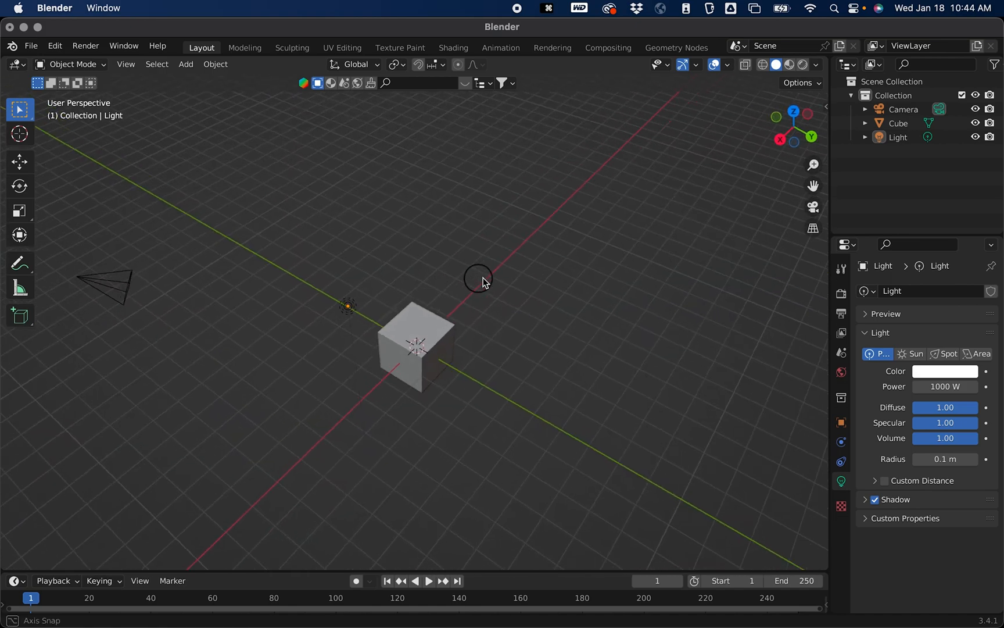
{"action": "left_click_drag", "start_coordinate": [478, 282], "coordinate": [394, 263]}
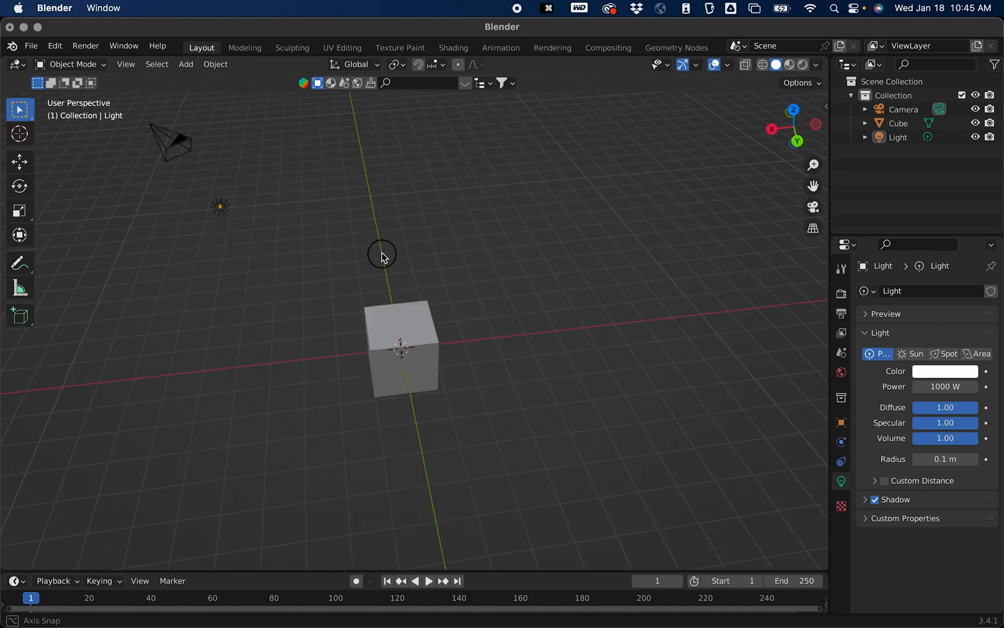
{"action": "left_click_drag", "start_coordinate": [383, 255], "coordinate": [491, 267]}
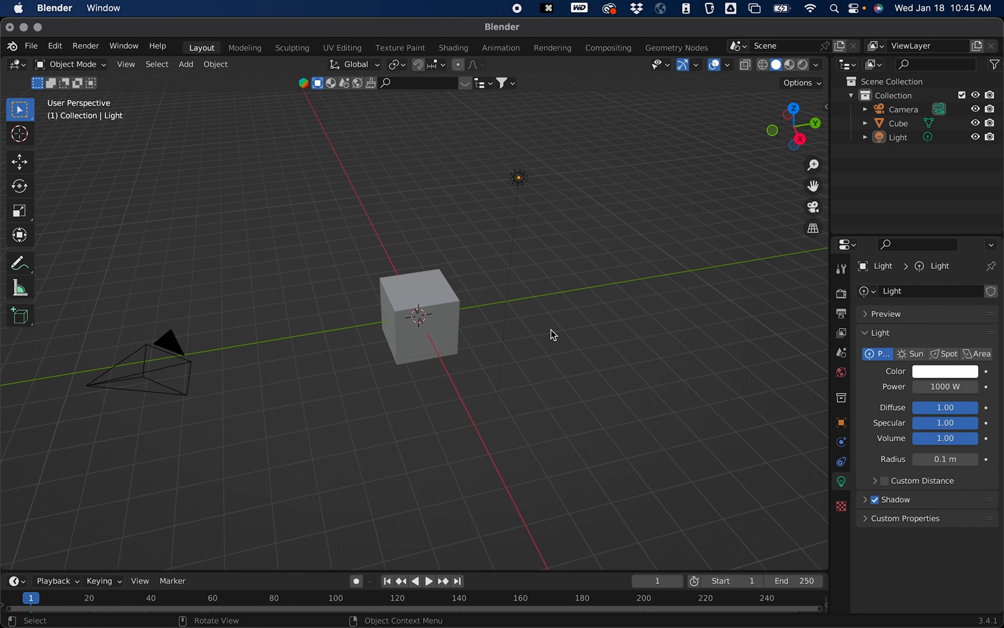
{"action": "mouse_move", "coordinate": [564, 312]}
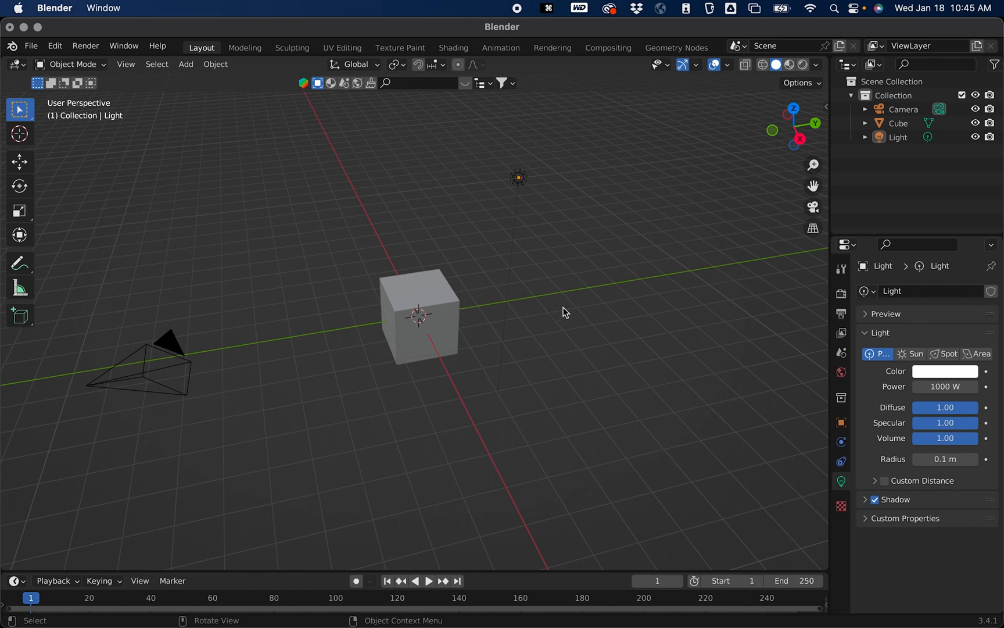
Search for 'chimeraX-1.3' in Spotlight to launch the ChimeraX molecular viewer
{"action": "type", "text": "c"}
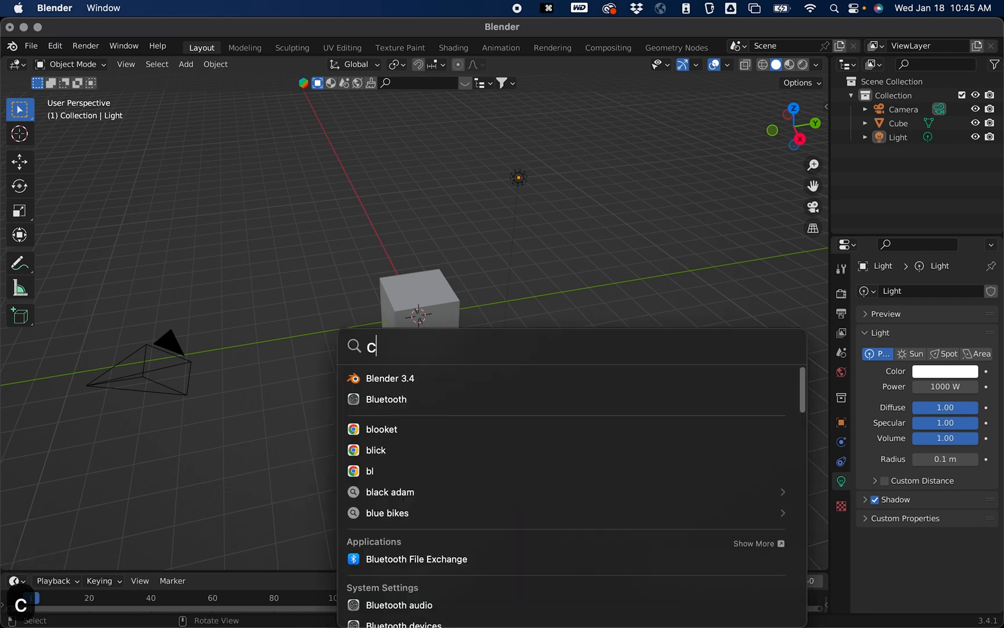
{"action": "type", "text": "himeraX-1.3"}
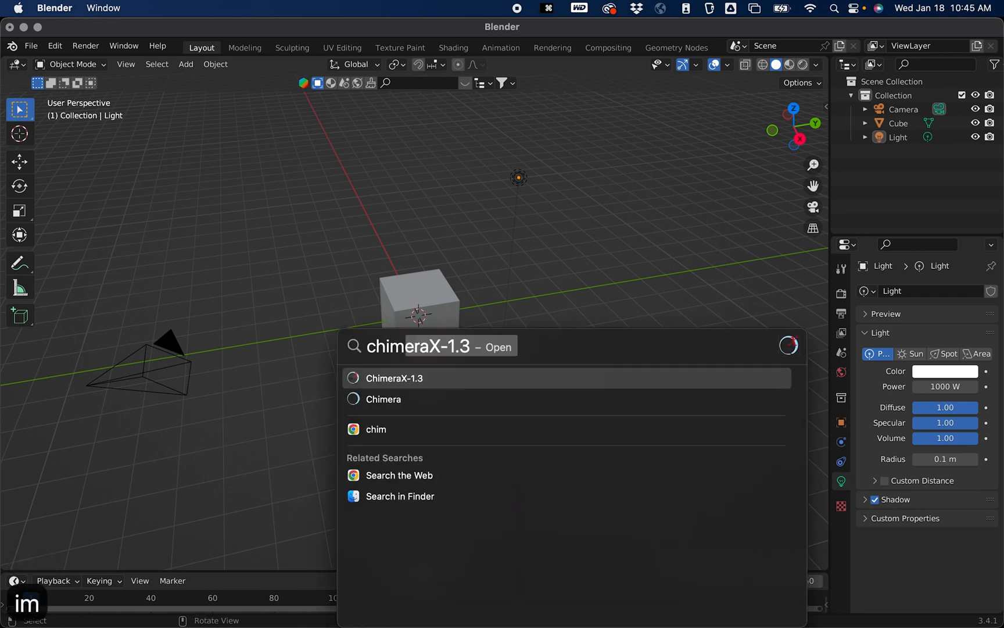
{"action": "key", "text": "Escape"}
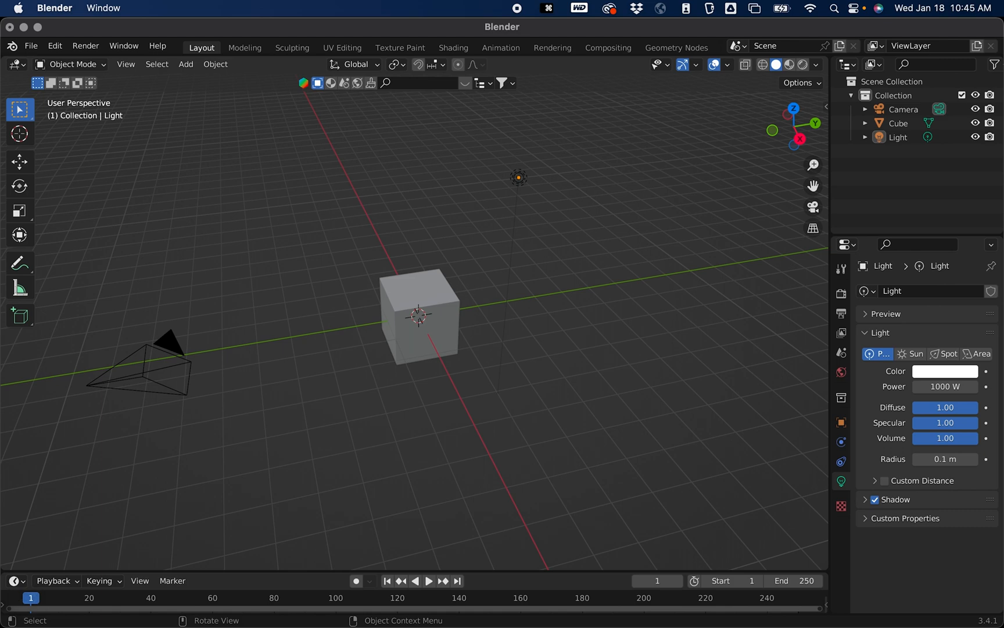
{"action": "mouse_move", "coordinate": [561, 312]}
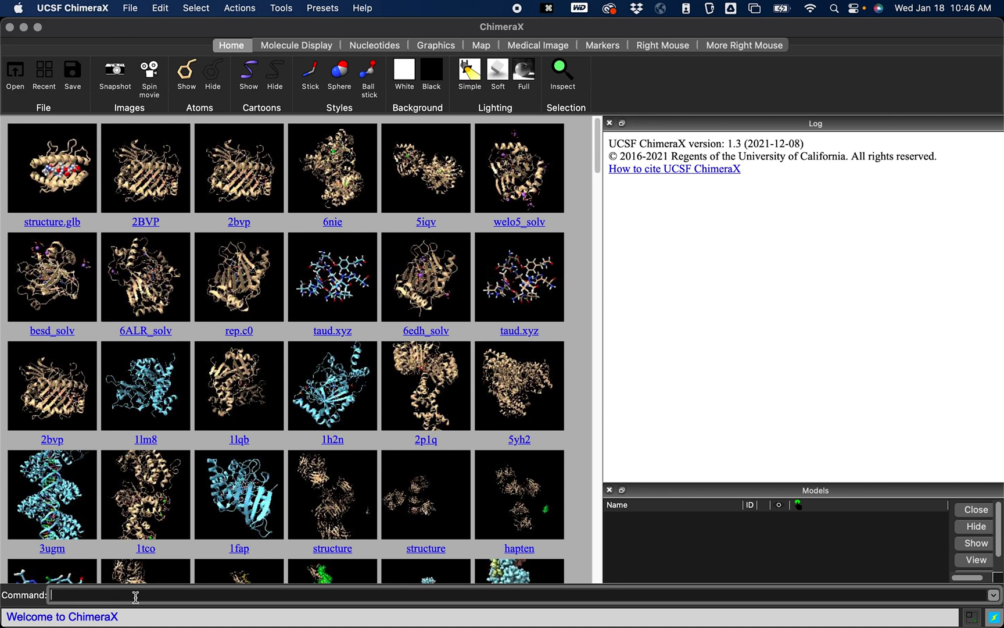
Fetch structure 2BVP with the 'open' command so its cartoon and chain info appear
{"action": "type", "text": "open 2BVP"}
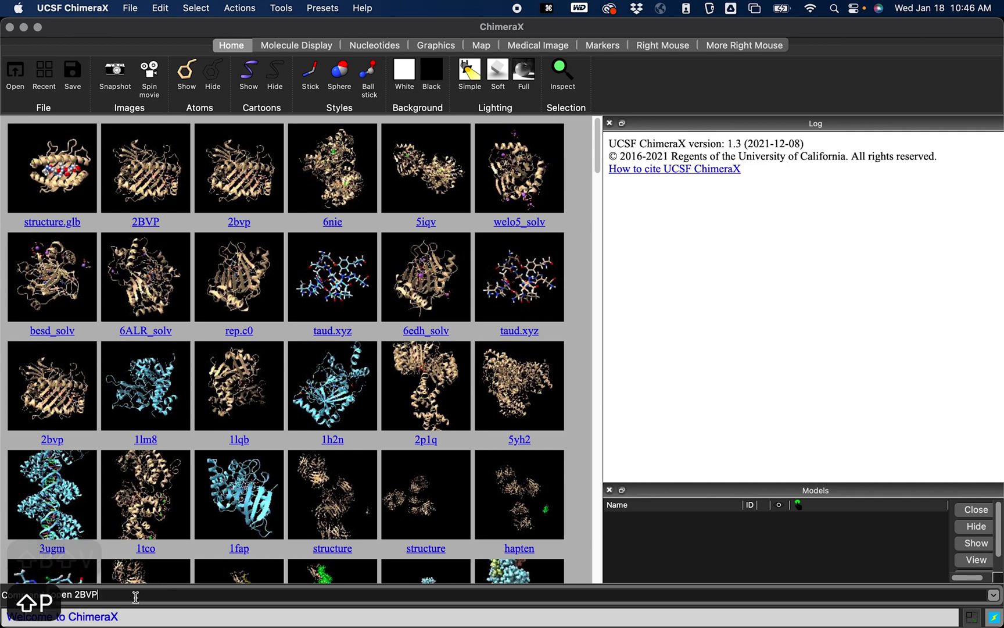
{"action": "key", "text": "Return"}
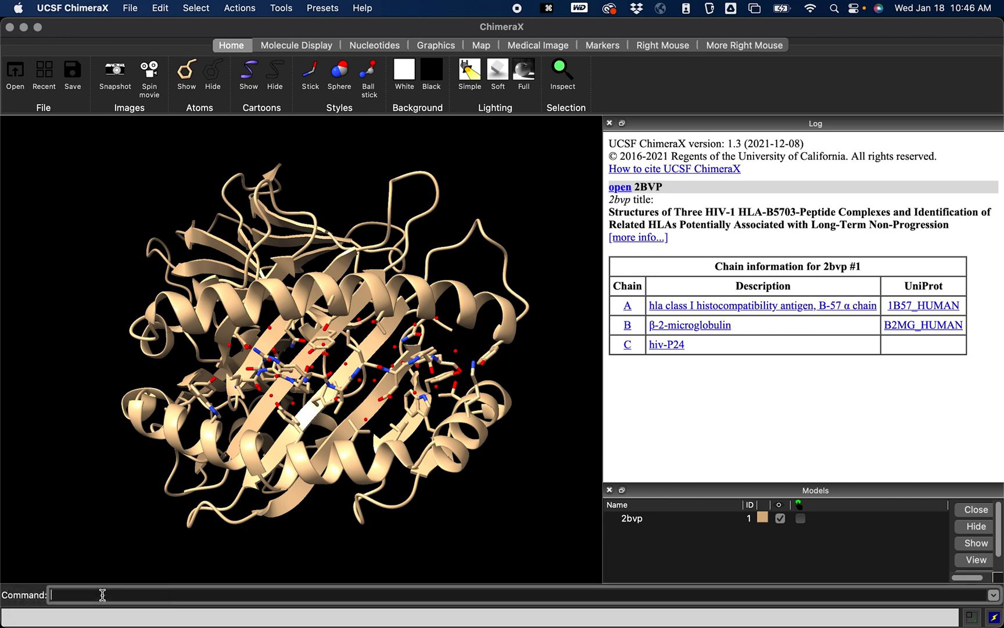
Delete all water molecules from the 2BVP structure
{"action": "type", "text": "delete"}
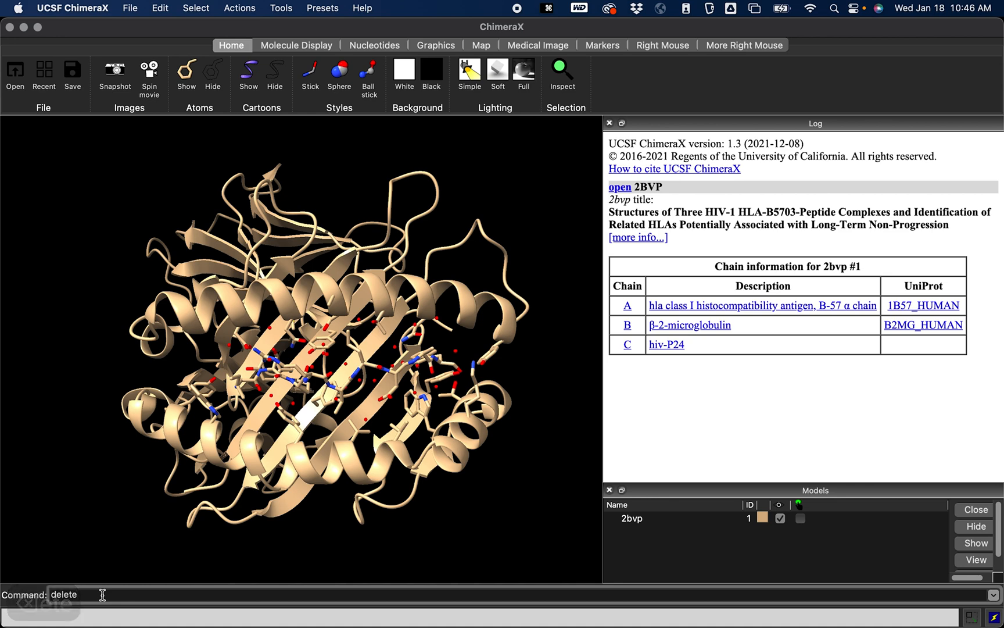
{"action": "type", "text": ":HOH"}
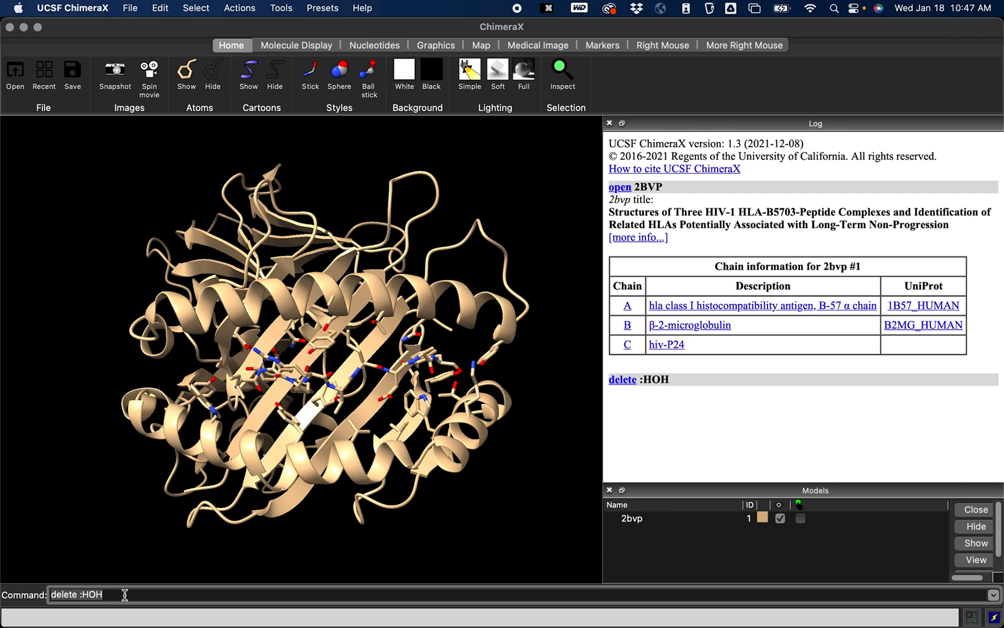
{"action": "key", "text": "Backspace"}
{"action": "type", "text": "/"}
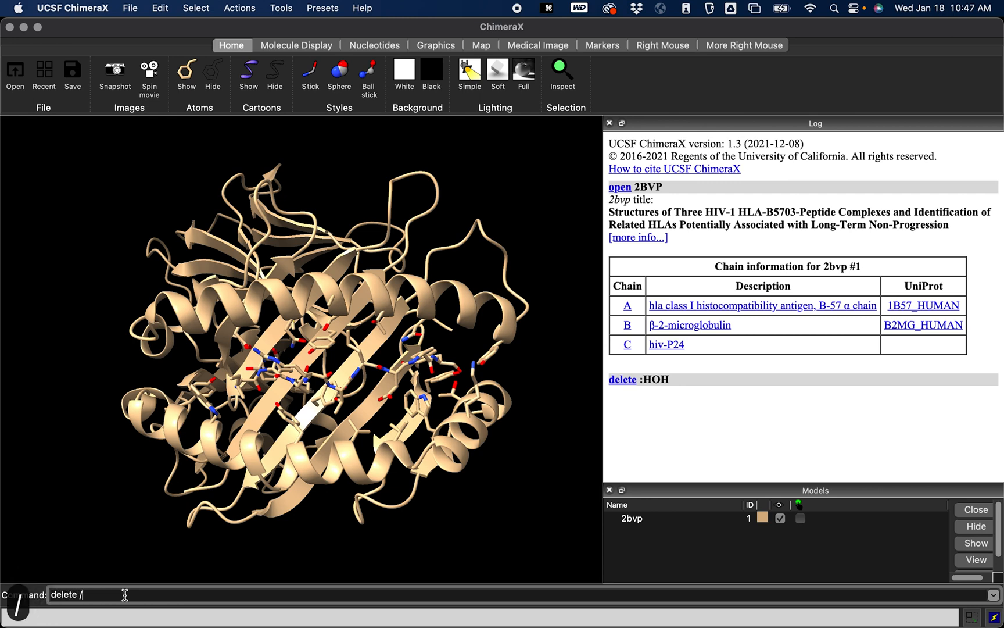
Delete chain B and residues 181–274 of chain A, leaving the peptide-binding groove
{"action": "type", "text": "B /"}
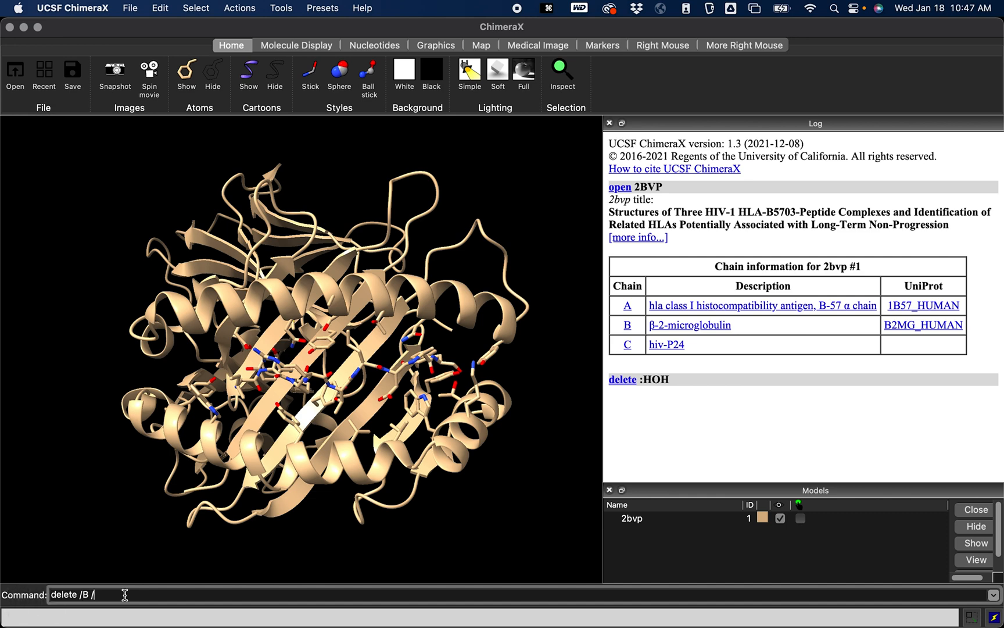
{"action": "type", "text": "A"}
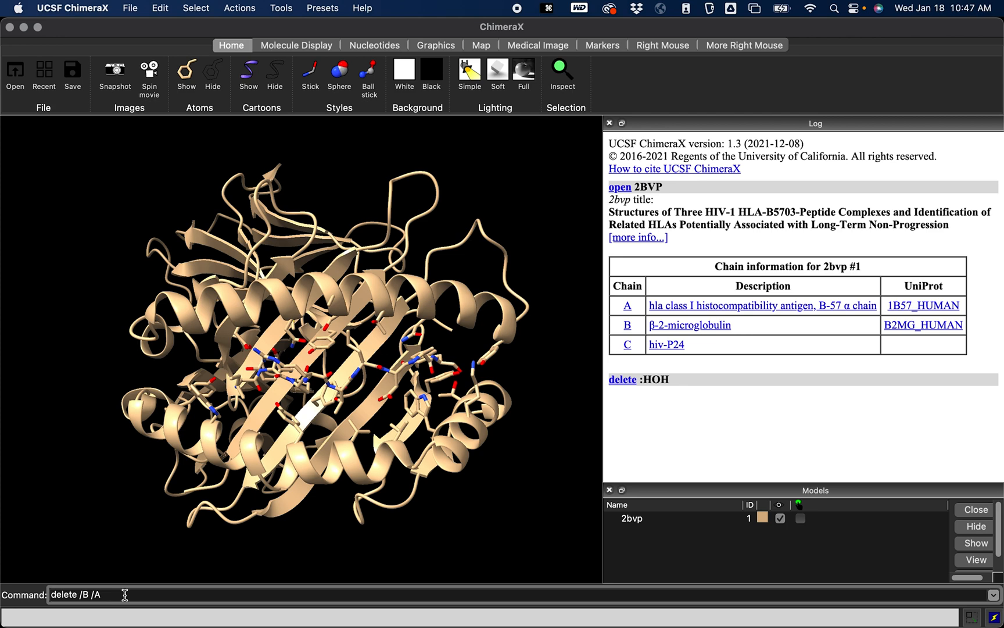
{"action": "type", "text": ":1"}
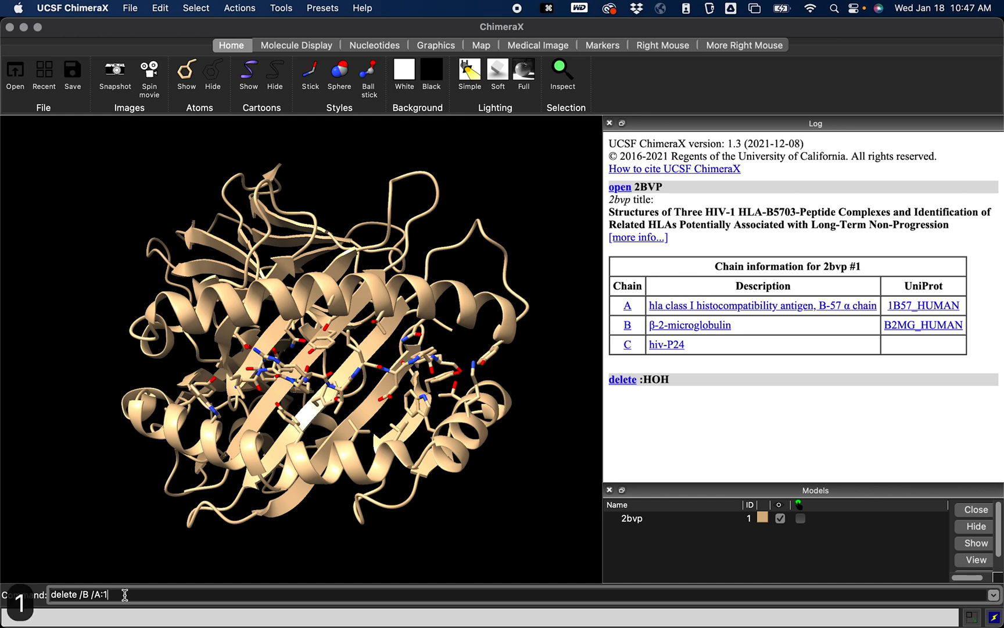
{"action": "type", "text": "81"}
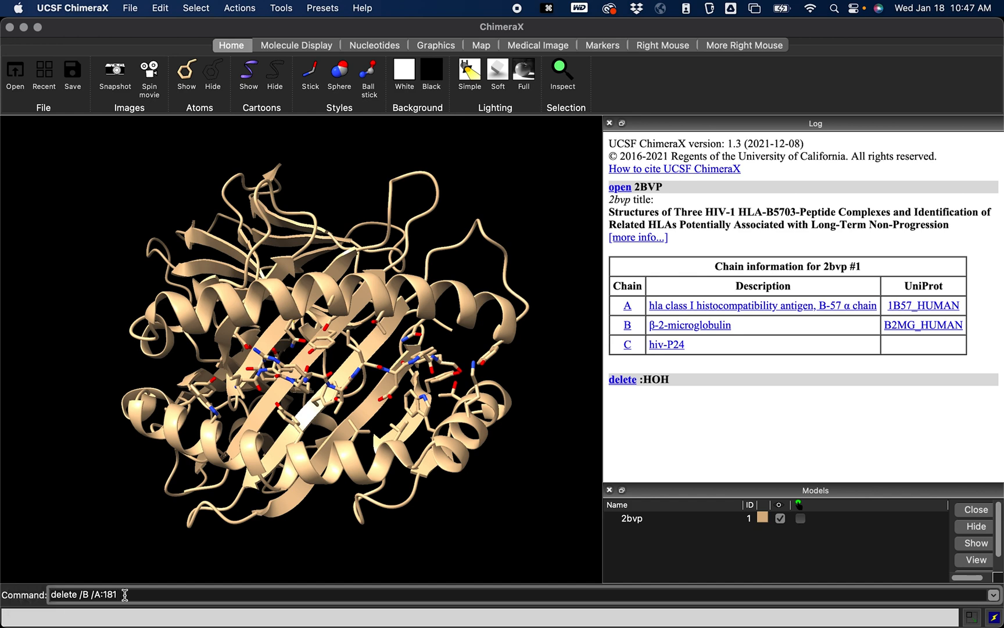
{"action": "type", "text": "-274"}
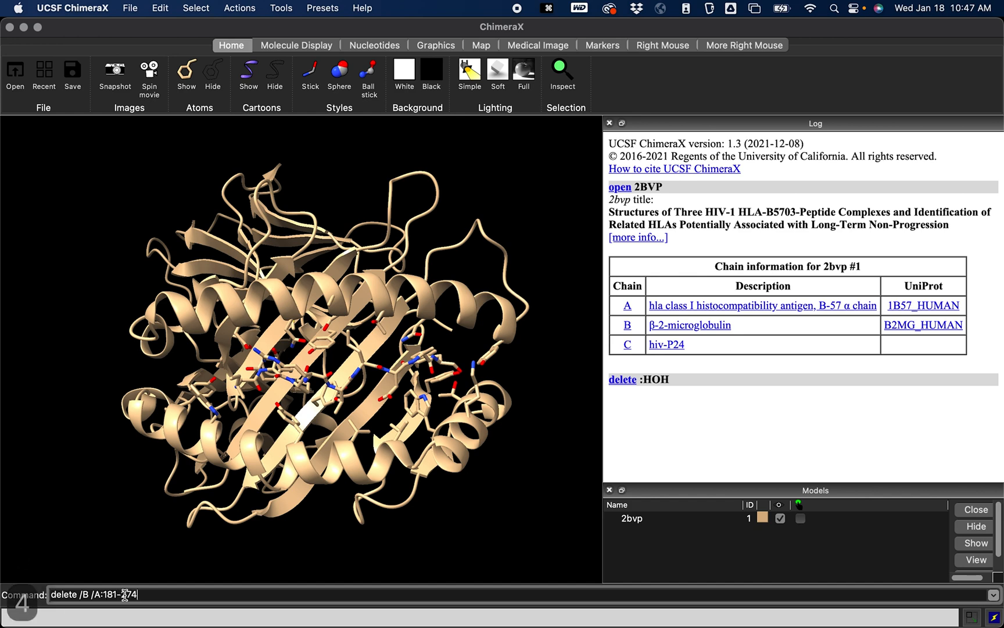
{"action": "key", "text": "Return"}
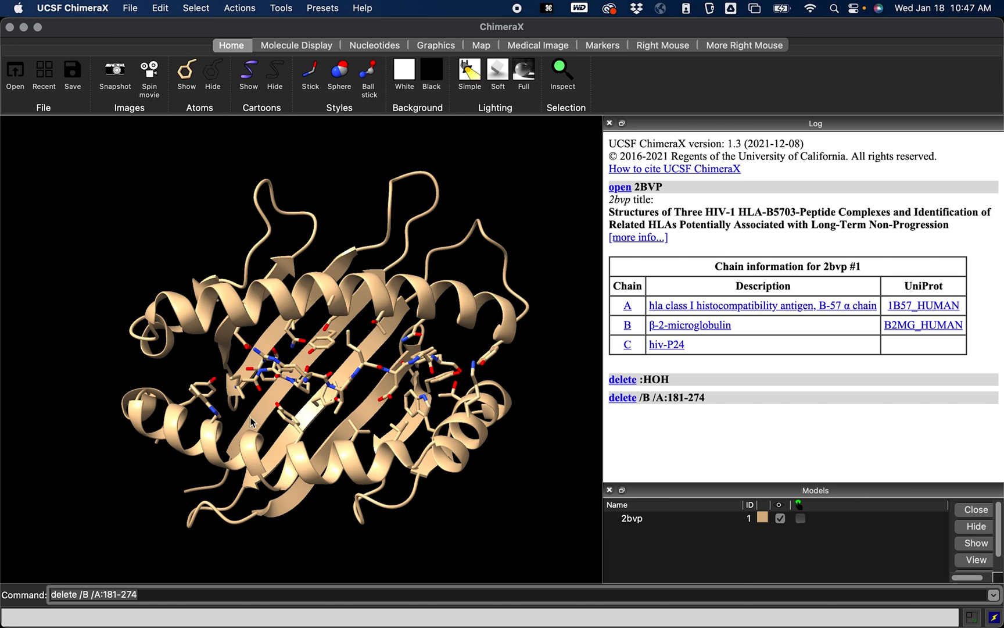
{"action": "mouse_move", "coordinate": [293, 394]}
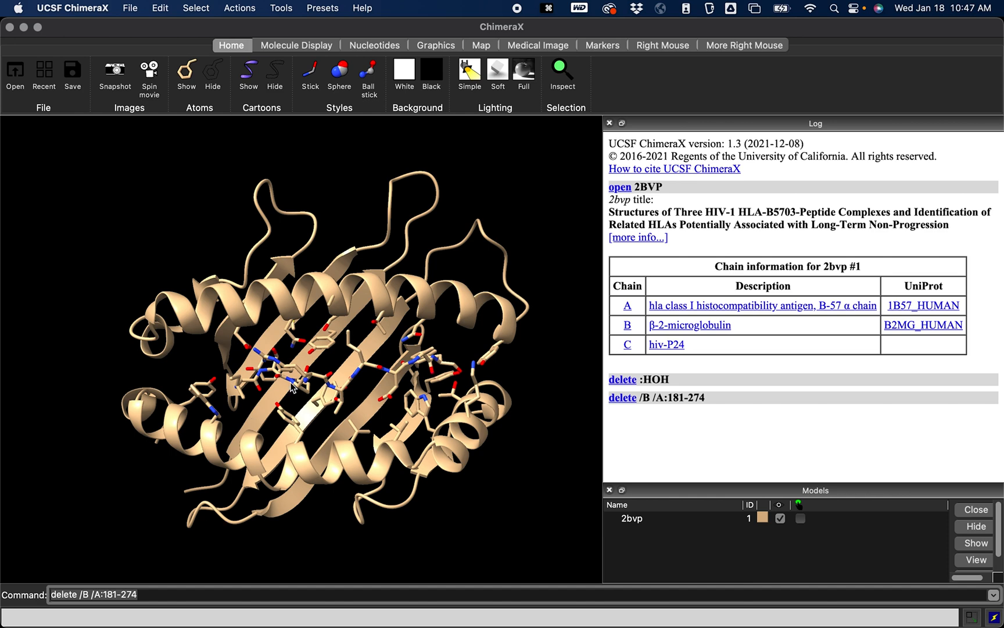
{"action": "mouse_move", "coordinate": [294, 389]}
{"action": "type", "text": "hide /A"}
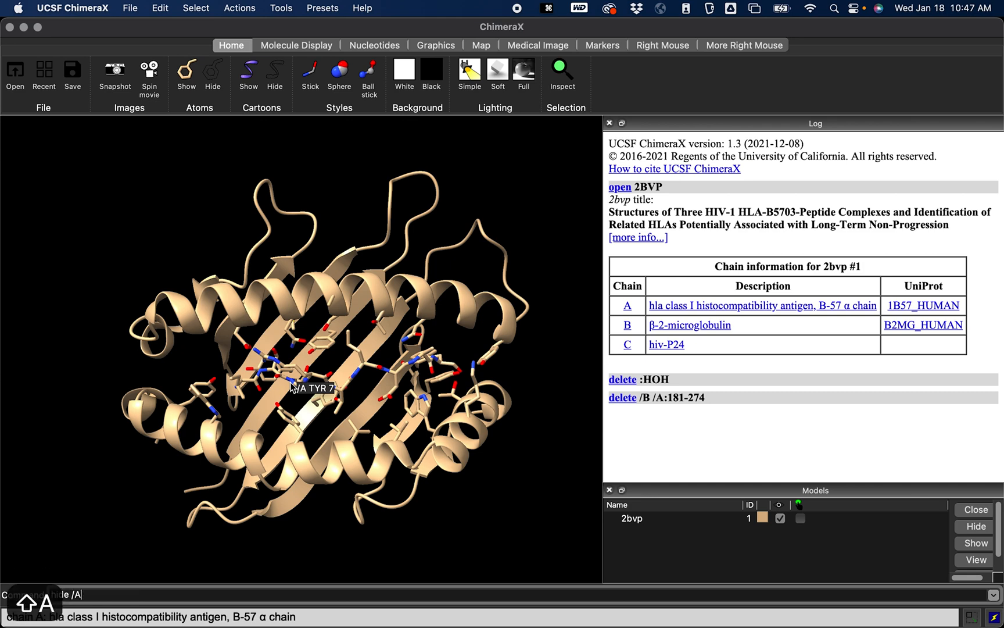
Hide chain A atoms, set cartoon width 3.5 and thickness 1, and begin adding hydrogens
{"action": "type", "text": "atoms"}
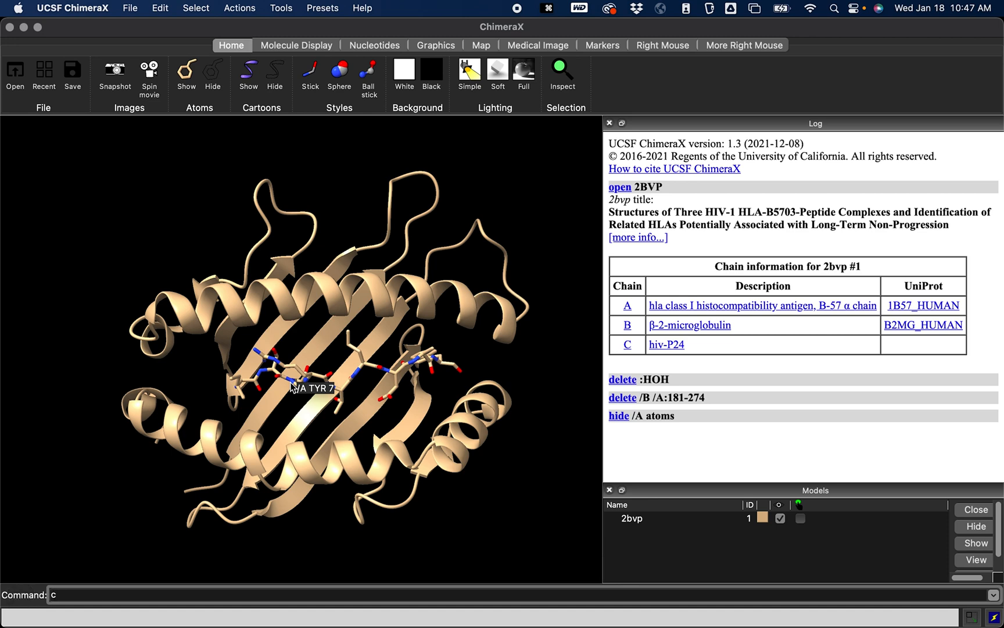
{"action": "type", "text": "artoon style"}
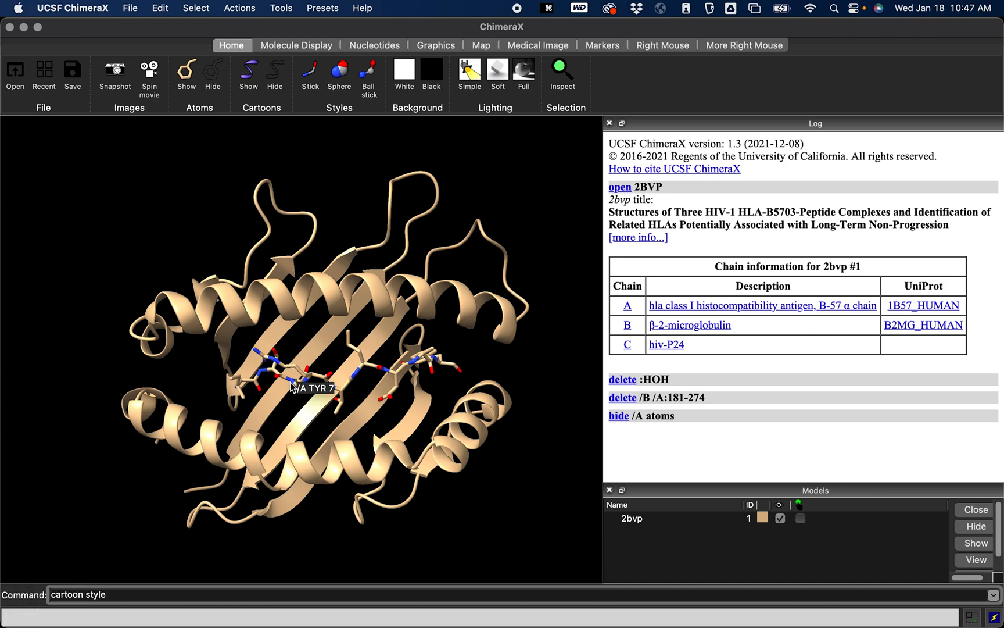
{"action": "type", "text": "width 3.5"}
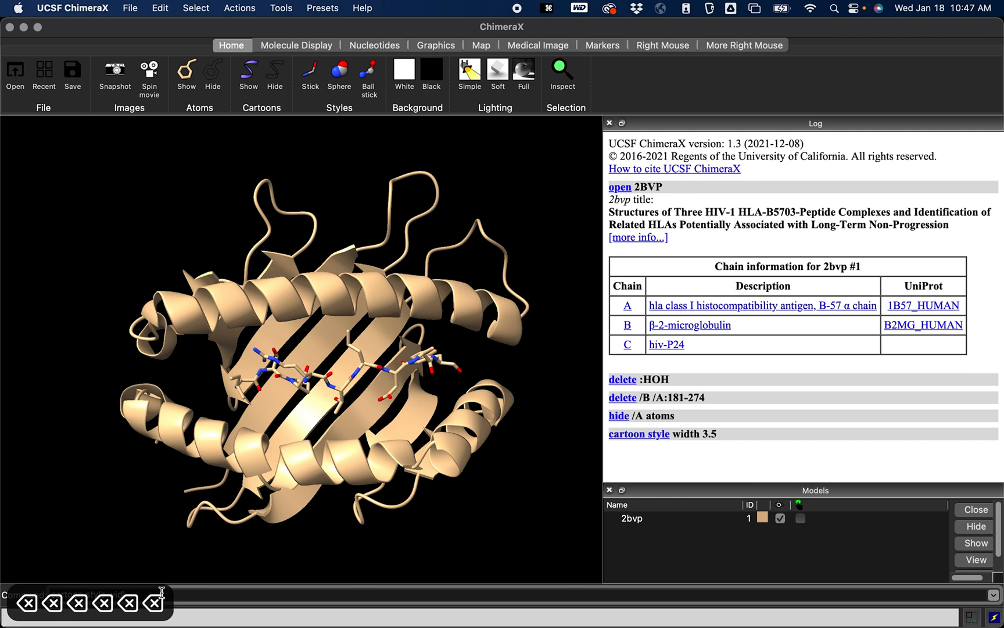
{"action": "type", "text": "cartoon style"}
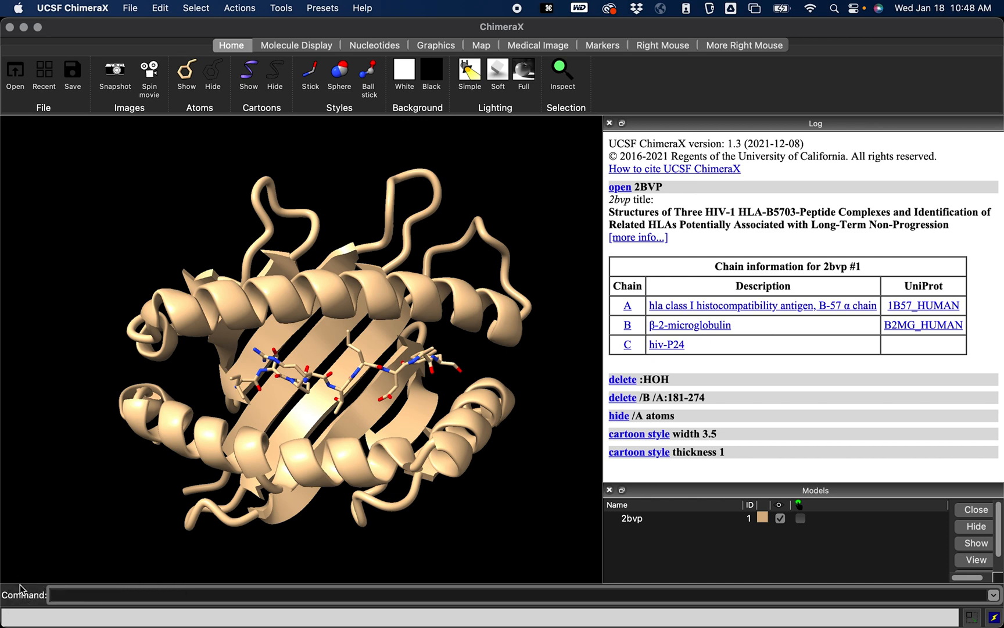
{"action": "type", "text": "addh"}
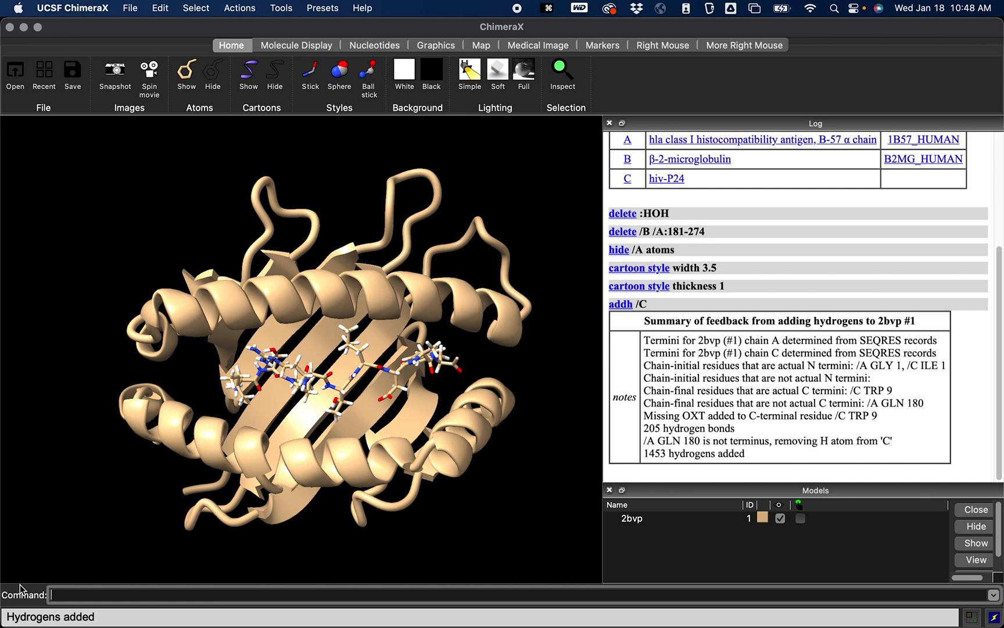
{"action": "mouse_move", "coordinate": [368, 382]}
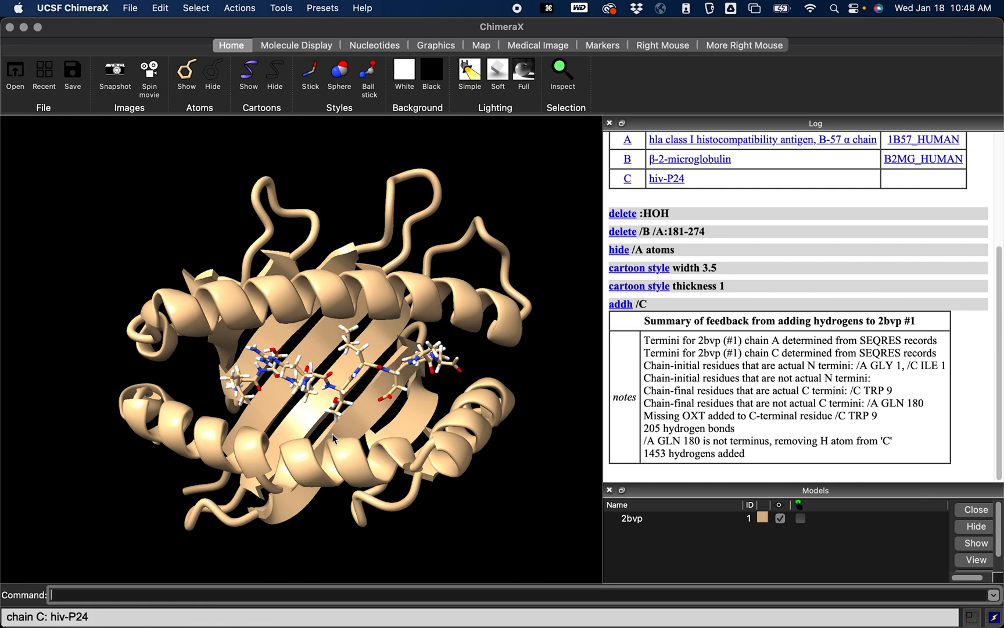
{"action": "mouse_move", "coordinate": [282, 417]}
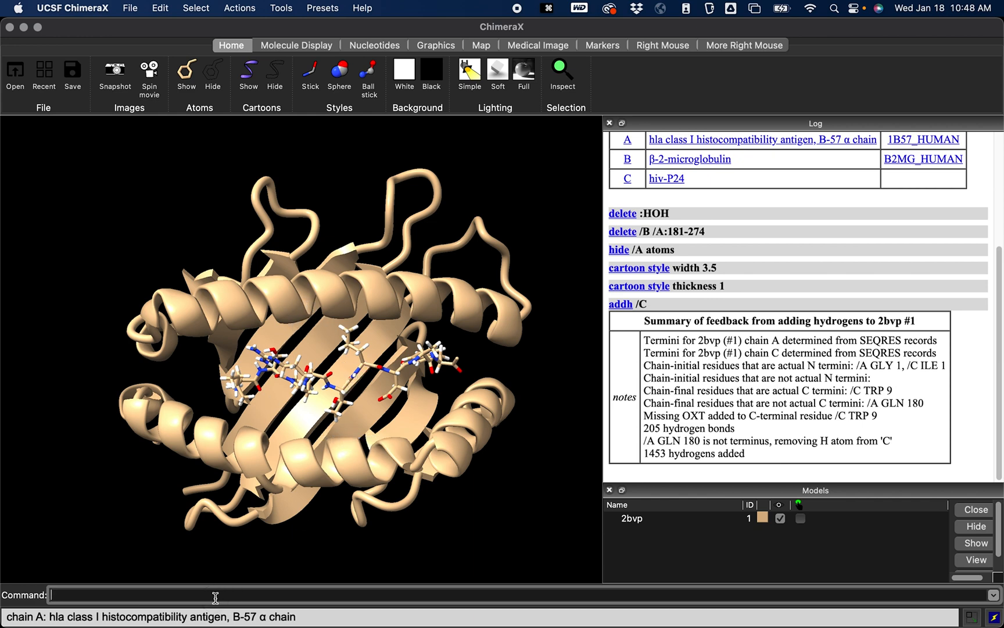
Colour atoms by element and render the chain C peptide as spheres
{"action": "type", "text": "col"}
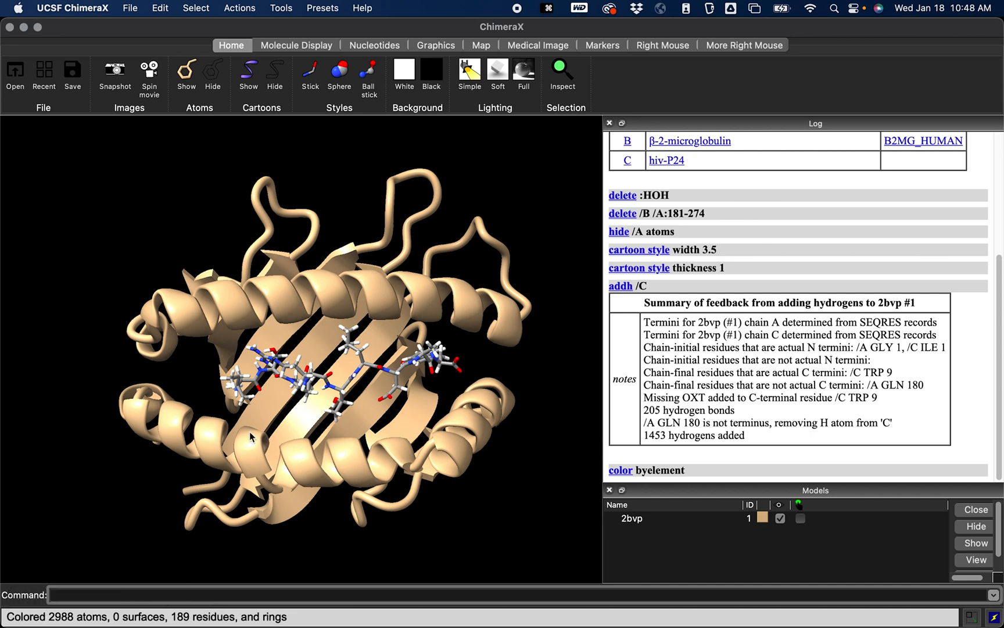
{"action": "left_click", "coordinate": [110, 593]}
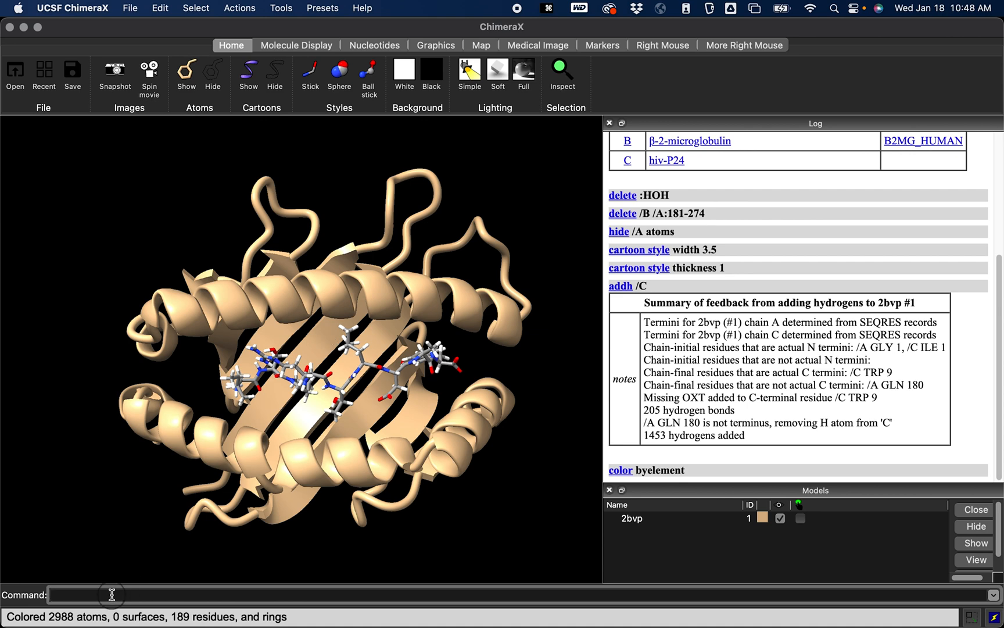
{"action": "type", "text": "style /C sphere"}
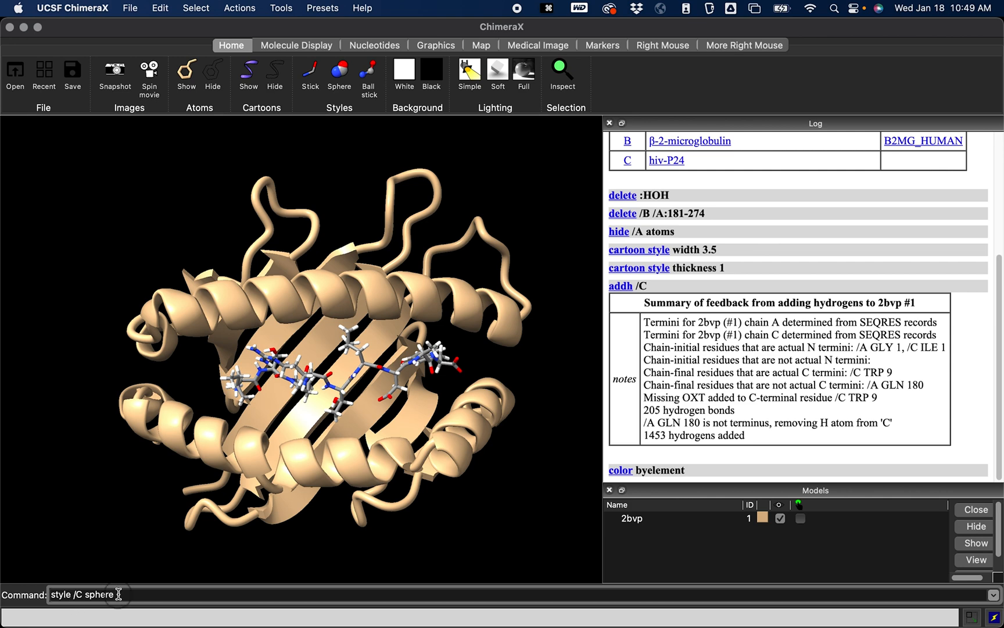
{"action": "key", "text": "Return"}
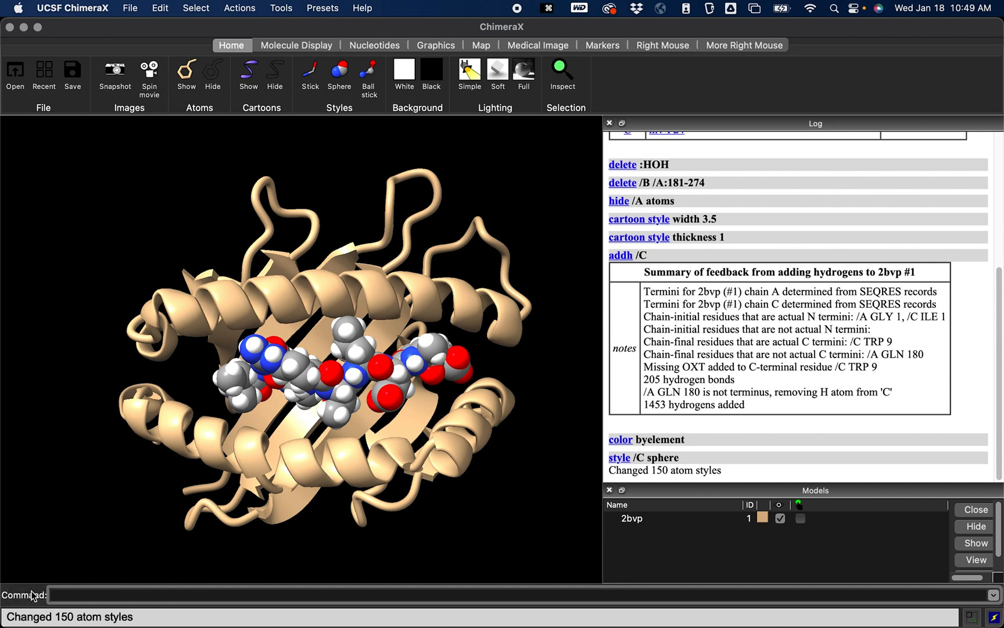
{"action": "left_click", "coordinate": [62, 590]}
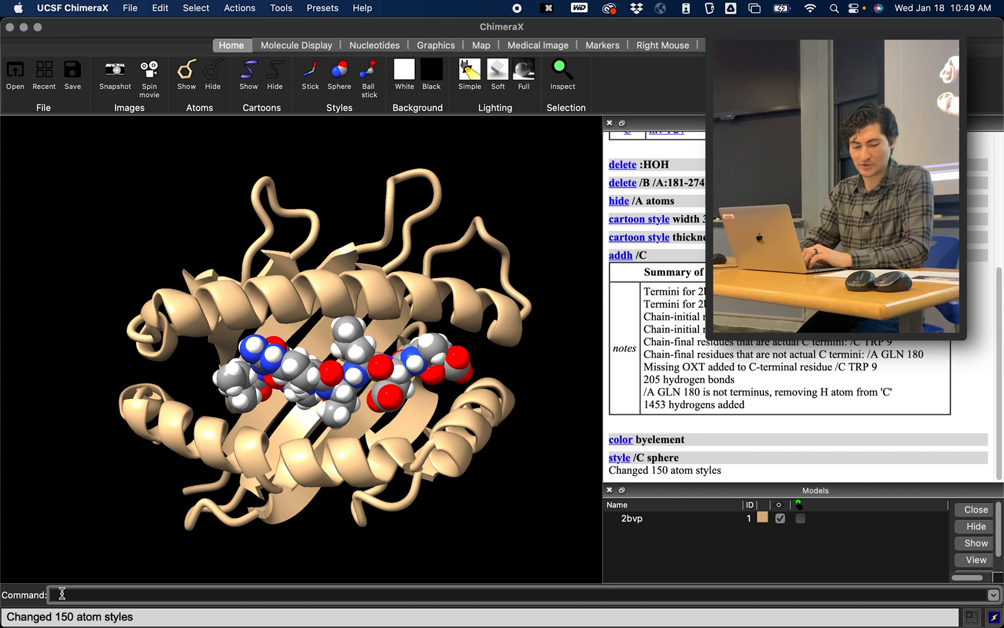
Save the scene as structure.glb in glTF format with instancing true for Blender
{"action": "type", "text": "save structure.glb"}
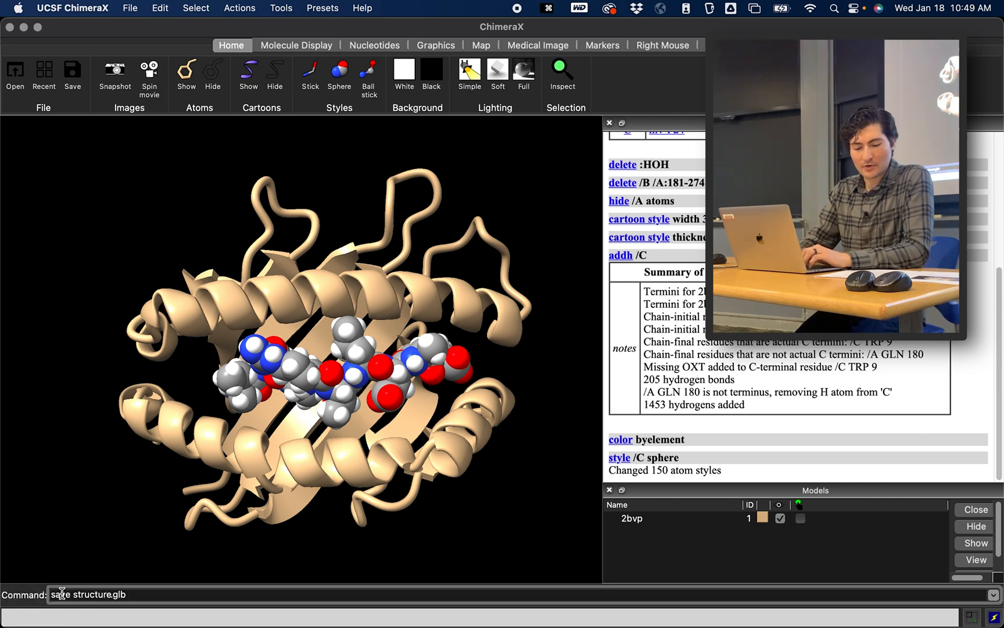
{"action": "type", "text": "format"}
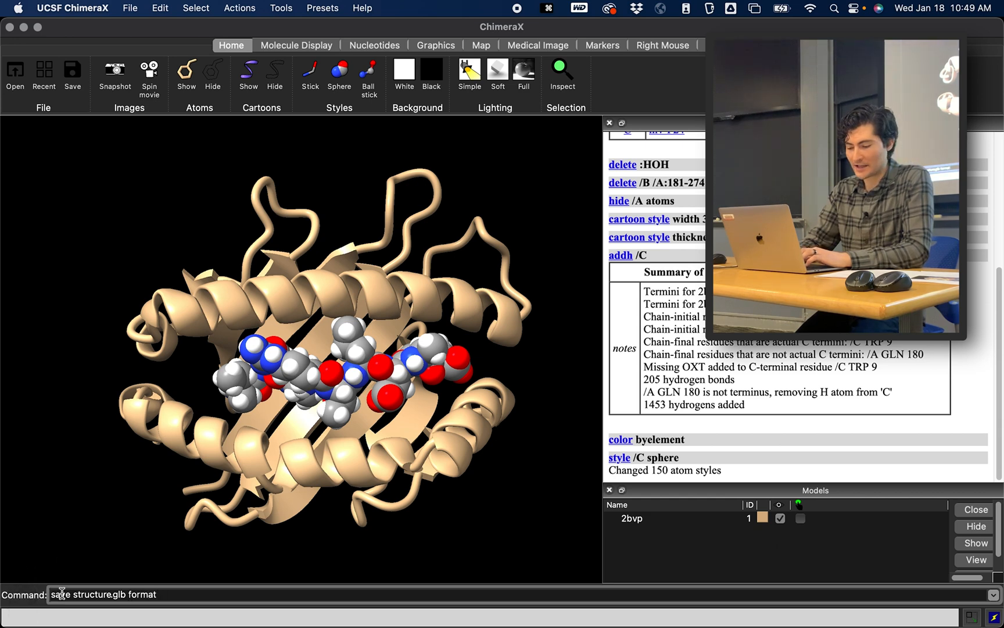
{"action": "type", "text": "gltf"}
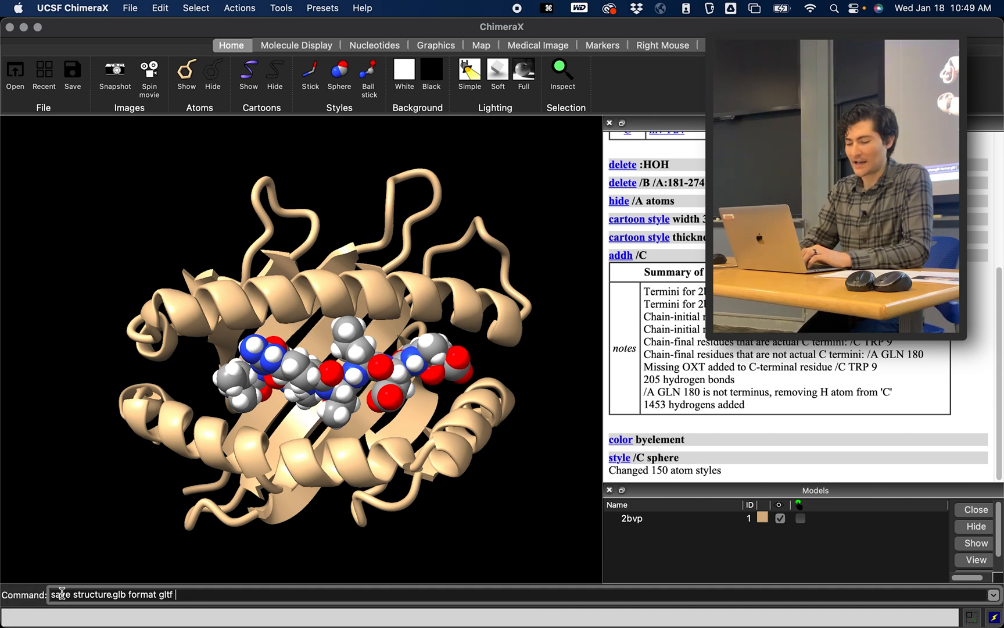
{"action": "type", "text": "instancing true"}
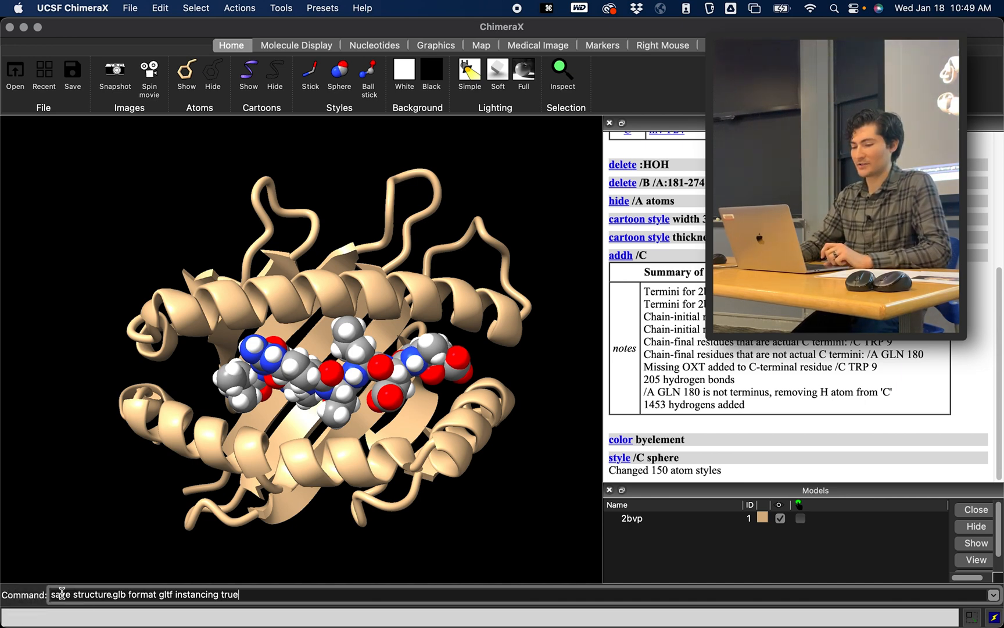
{"action": "key", "text": "Return"}
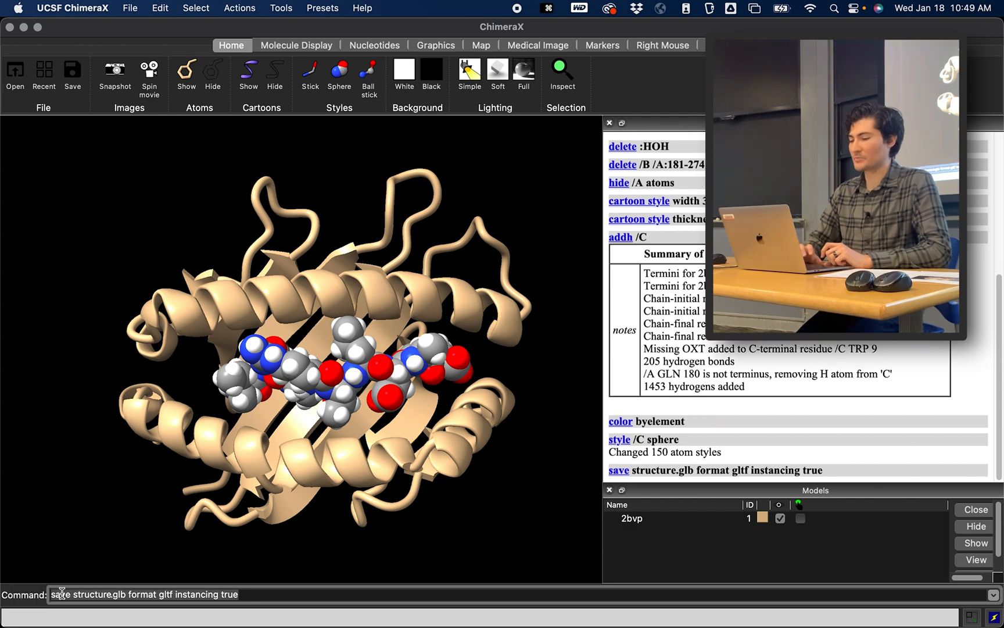